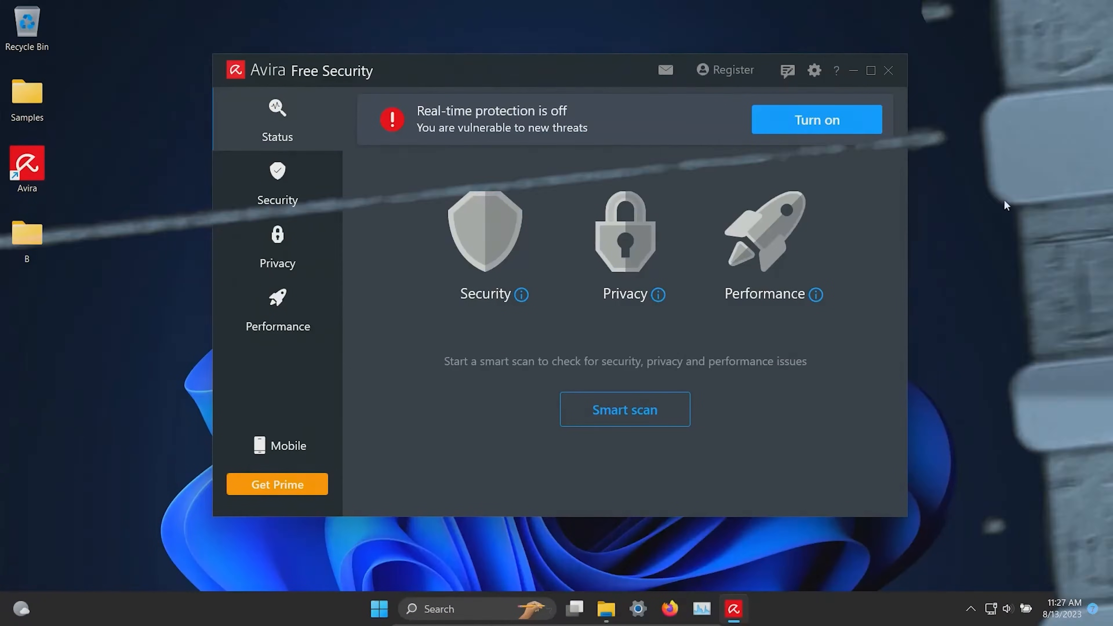
mouse_move(405, 218)
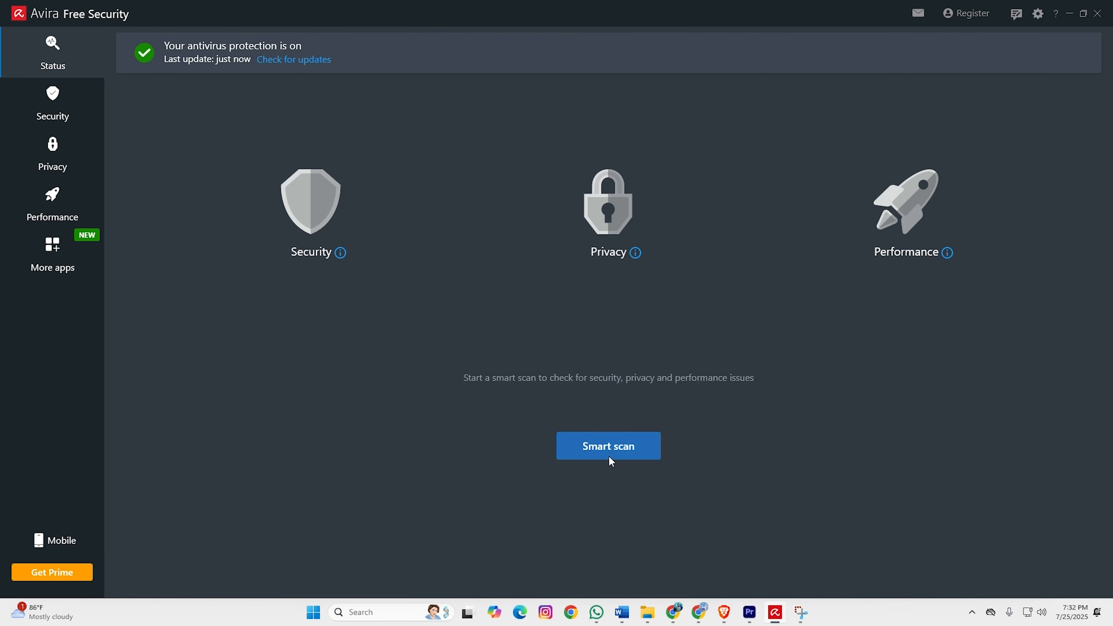
- Start a smart scan, then show protection options with real-time on and web/ransomware off
left_click(608, 446)
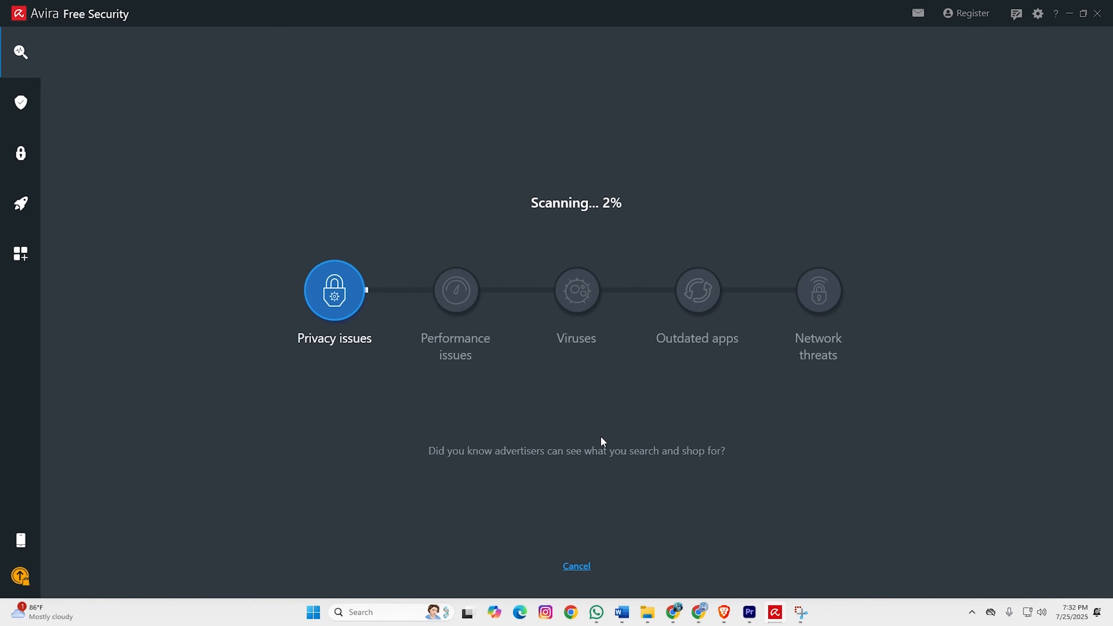
left_click(20, 152)
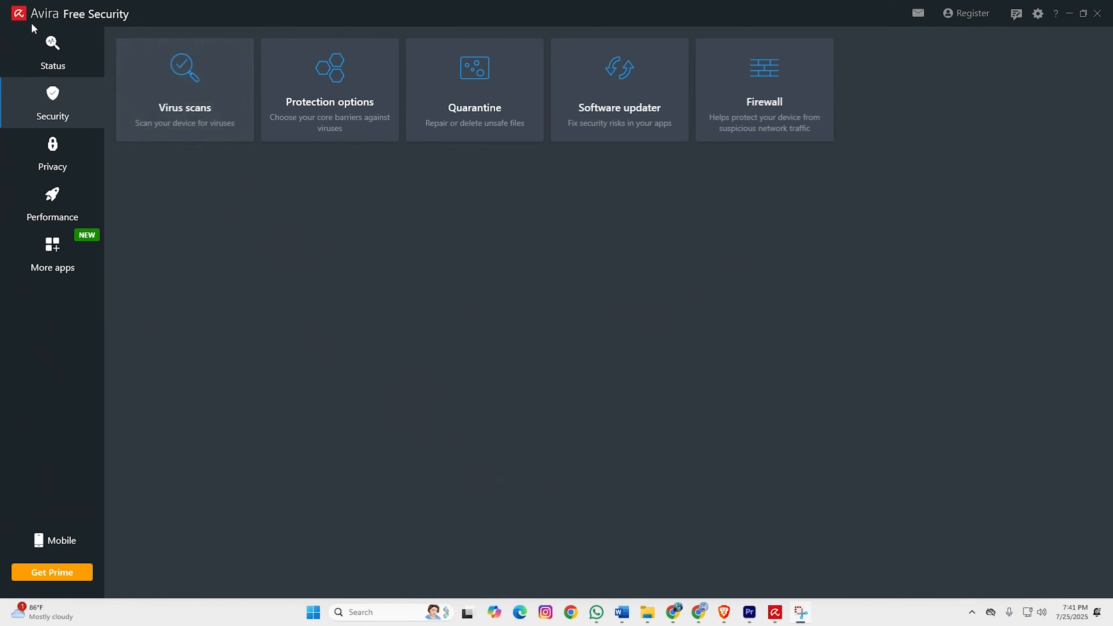
left_click(184, 89)
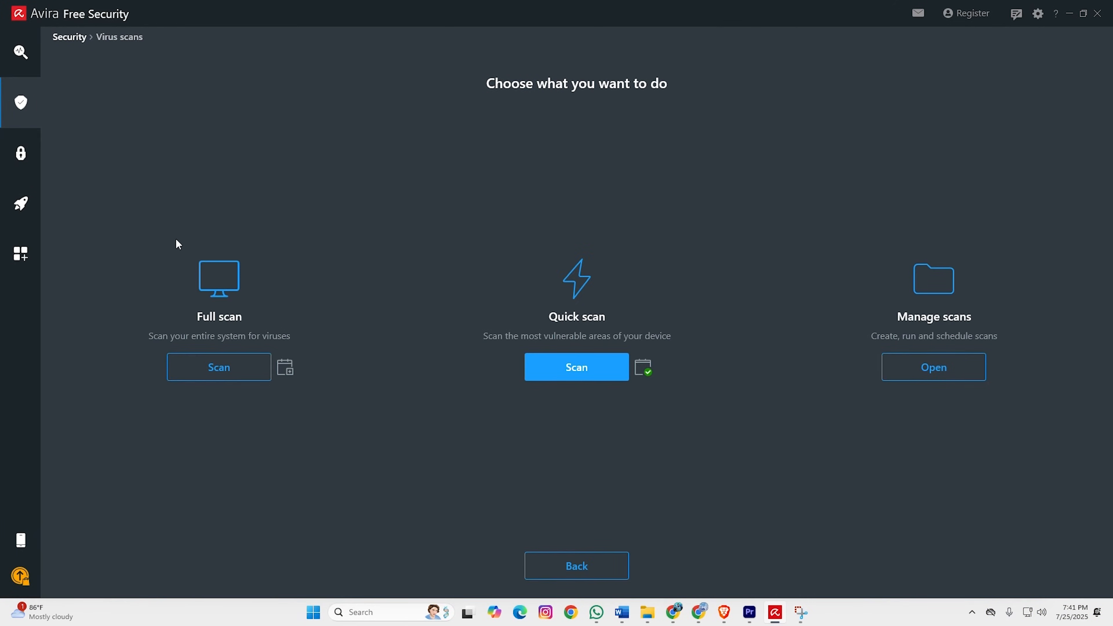
left_click(575, 366)
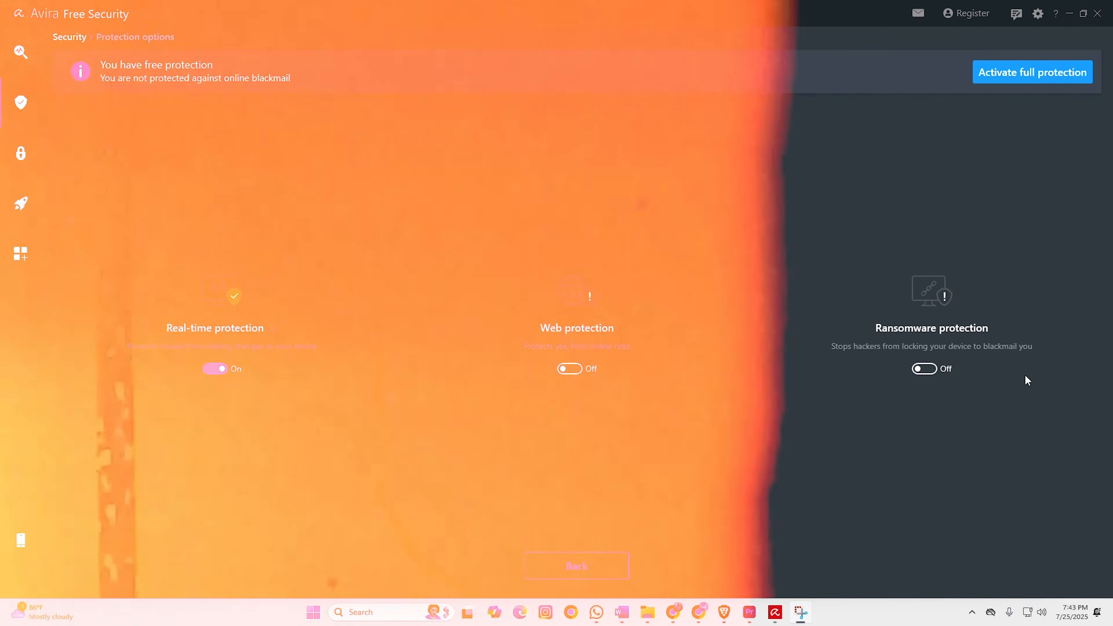
- View the Prime trial offer, then tour File shredder, VPN and Privacy settings
left_click(1031, 72)
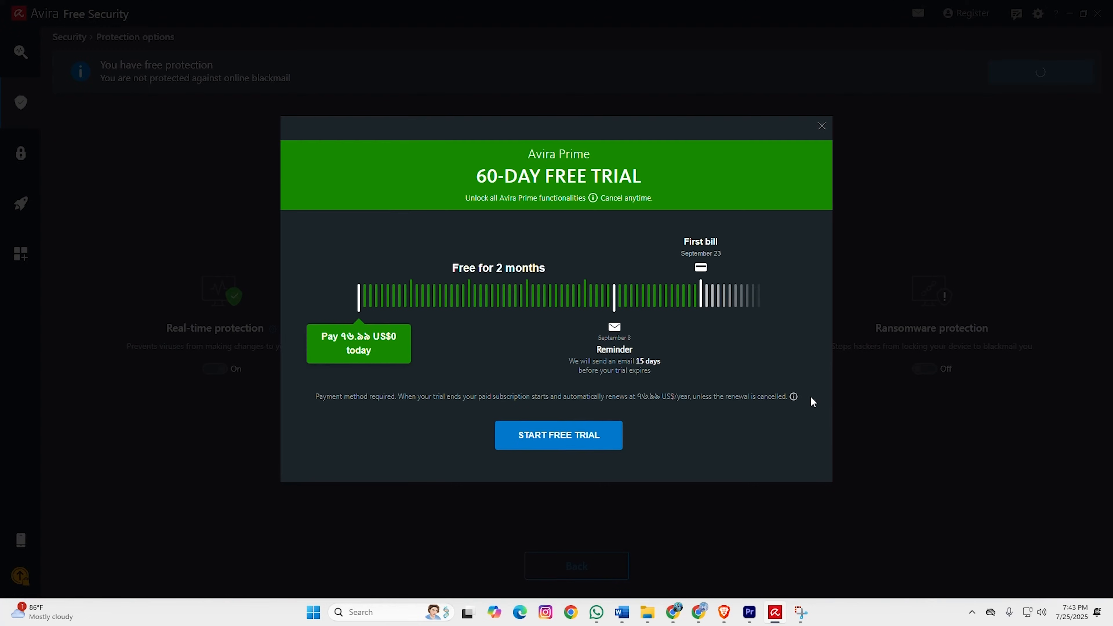
mouse_move(558, 435)
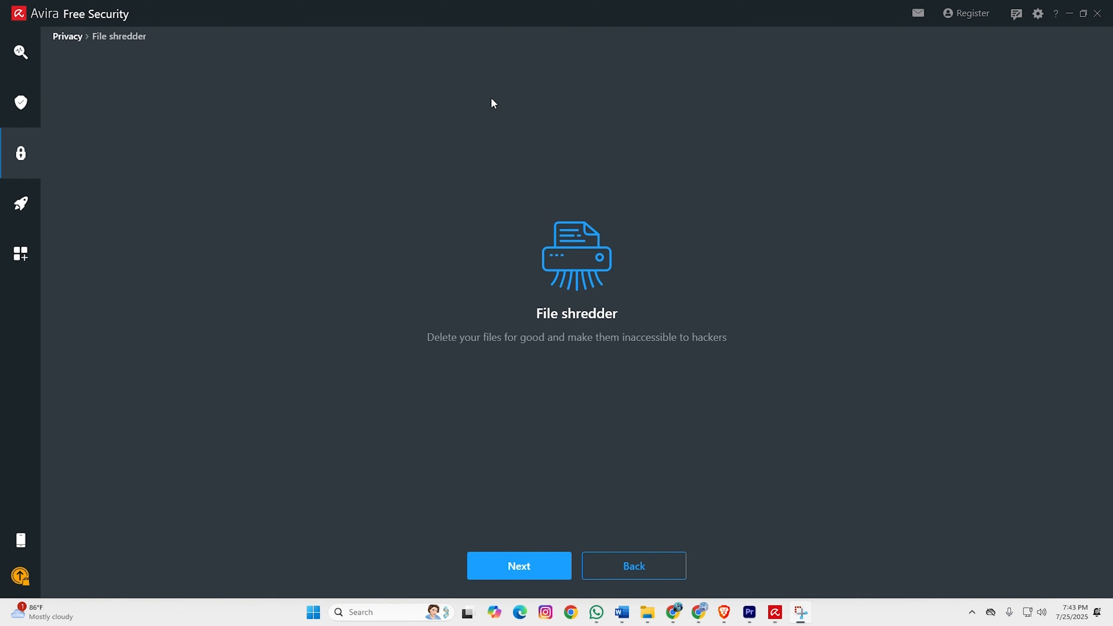
left_click(518, 566)
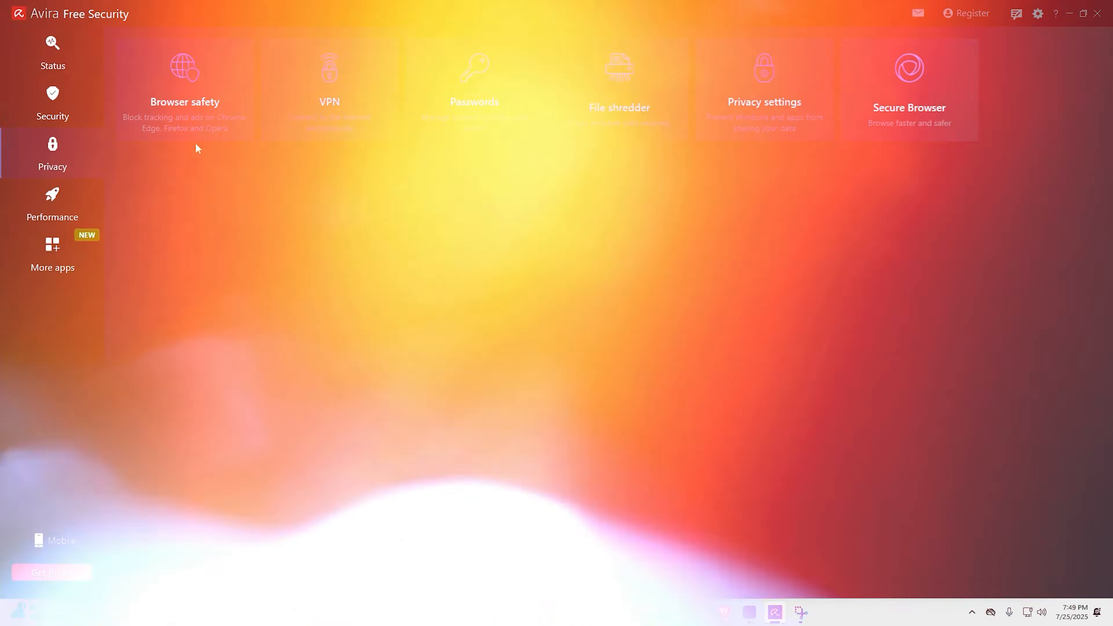
left_click(328, 82)
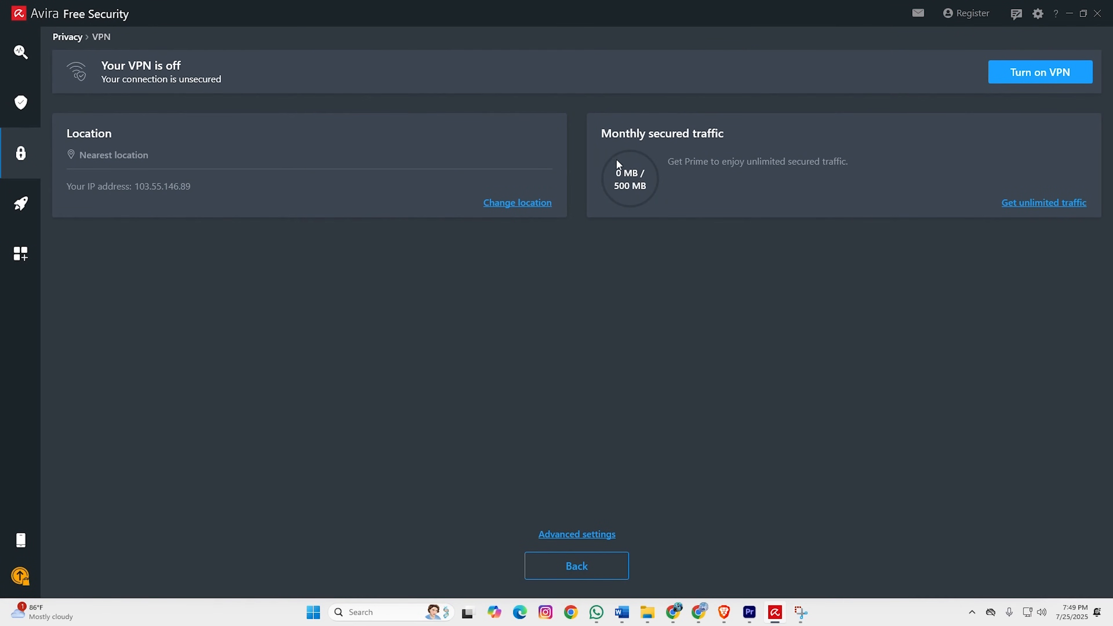
mouse_move(502, 22)
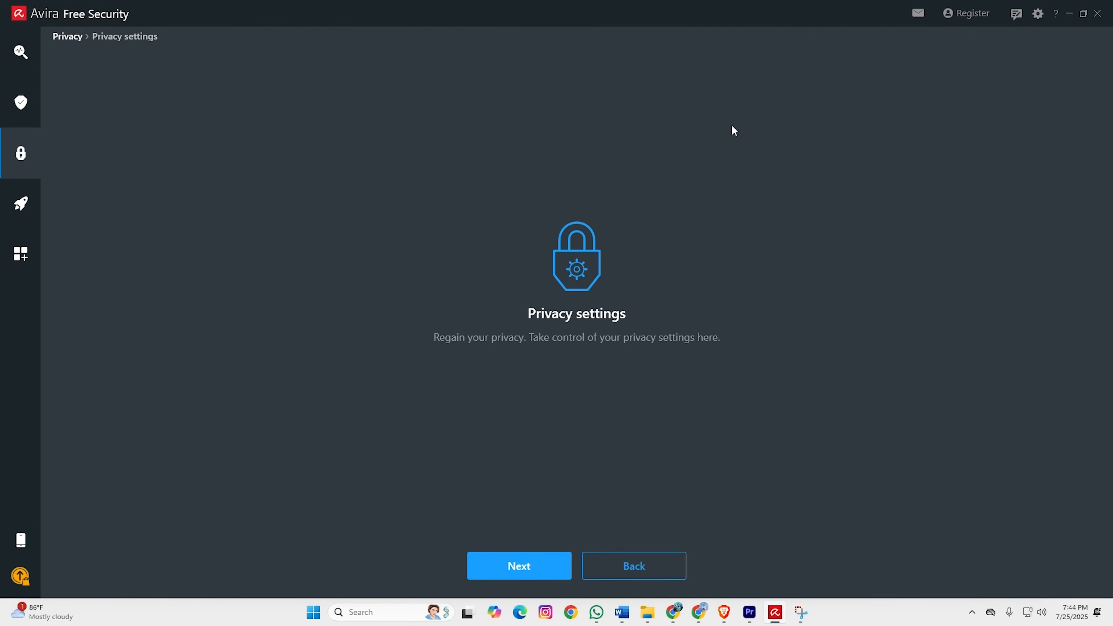
left_click(518, 566)
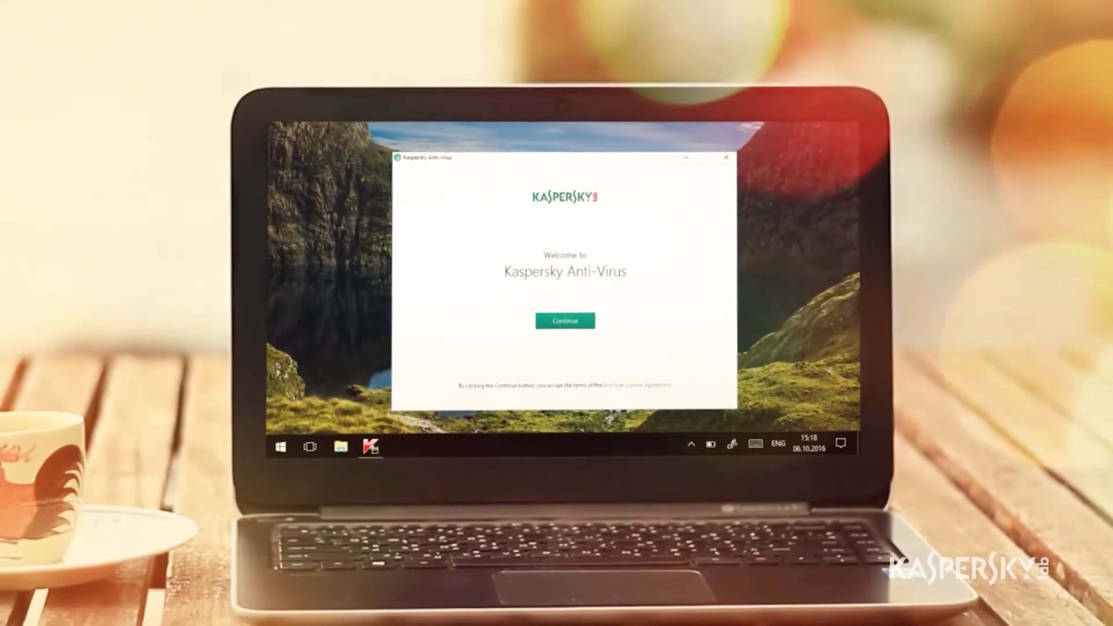
- Pass the Kaspersky welcome, fix the protection warning, and return to a live-protection dashboard
left_click(564, 320)
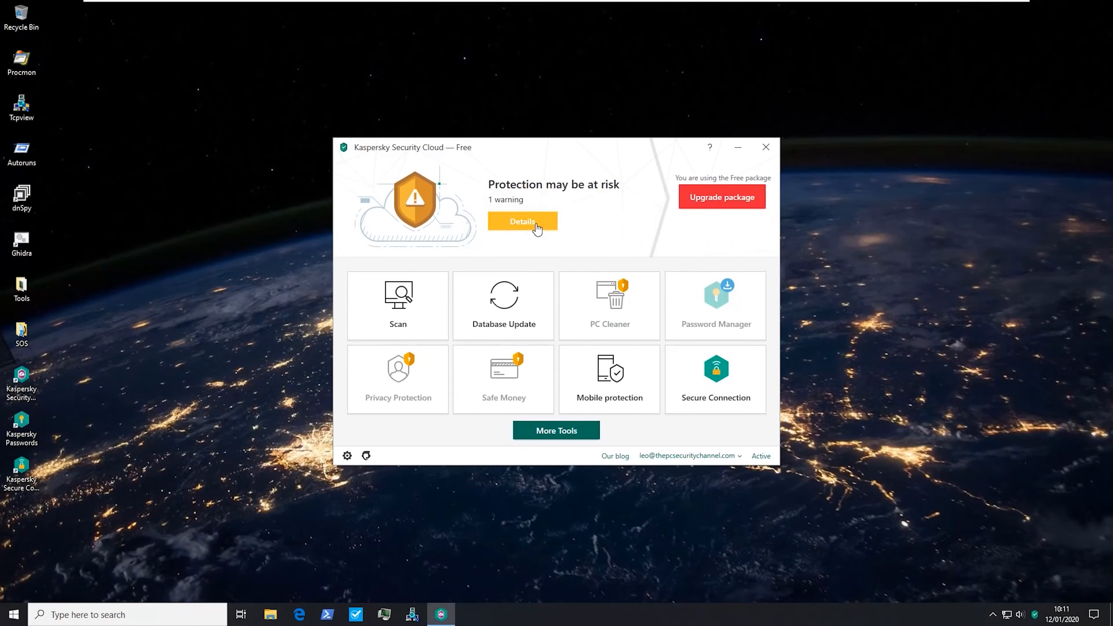
left_click(522, 221)
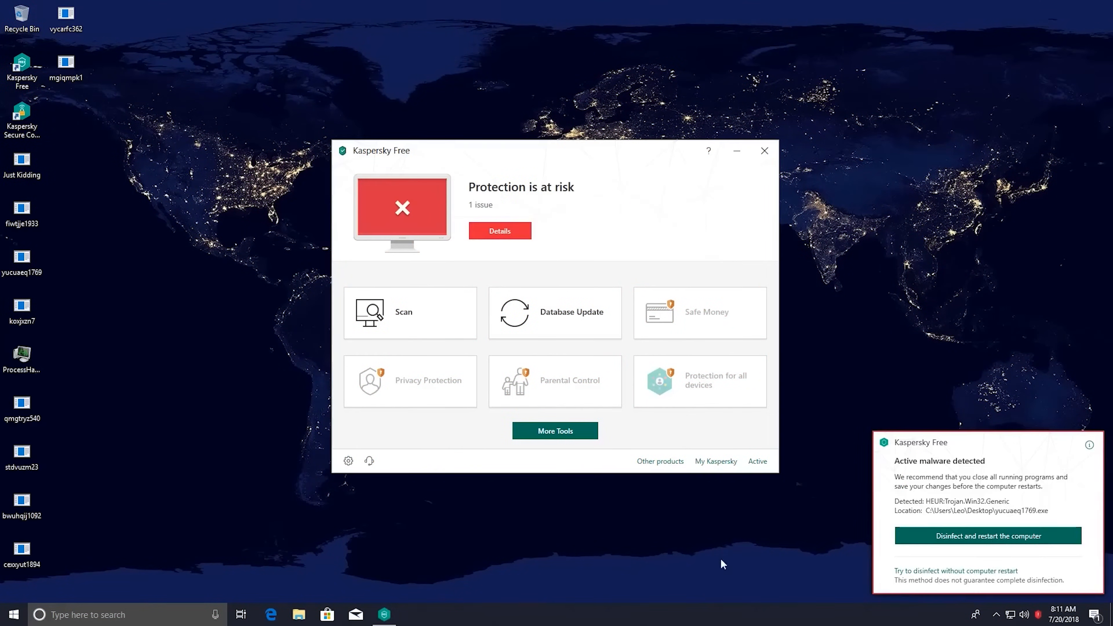
left_click(955, 570)
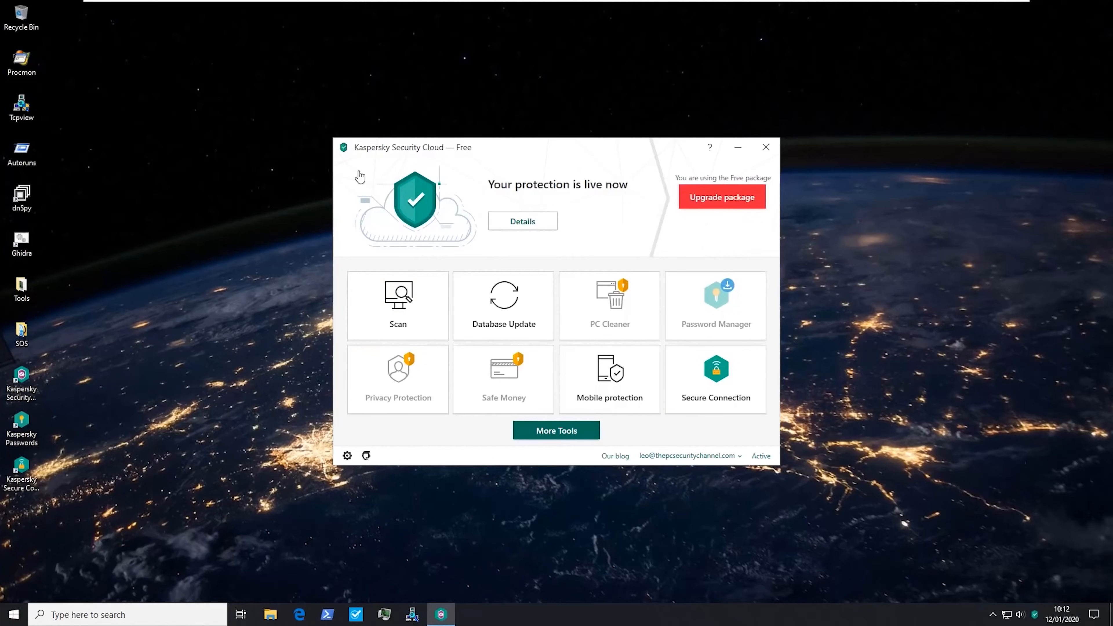
left_click(503, 305)
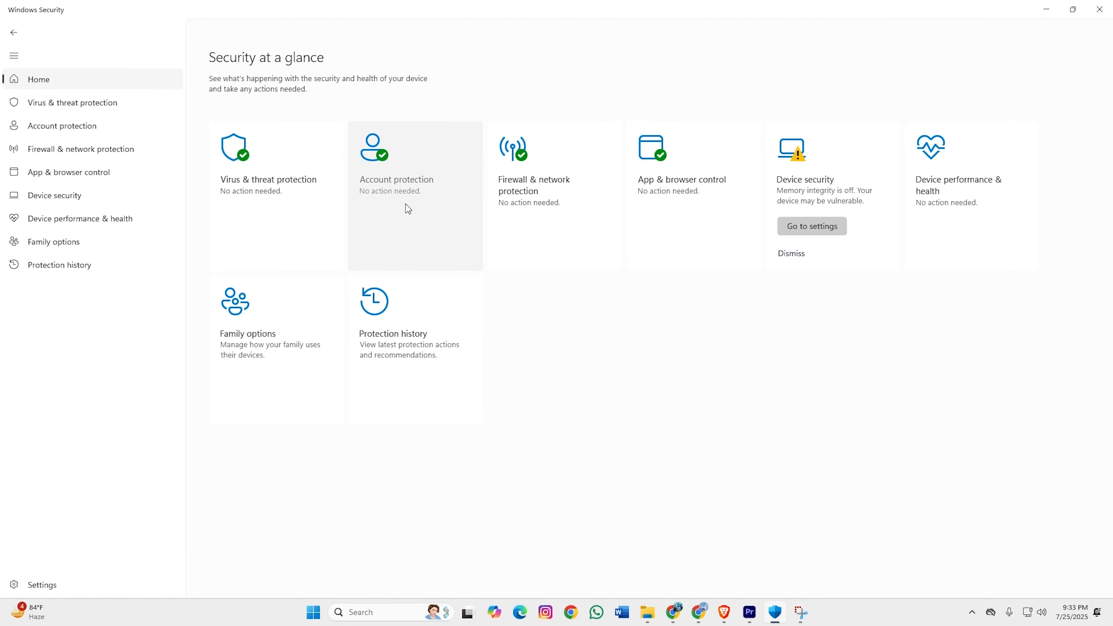
- Run a quick scan, review App & browser control, and land on Family options
left_click(72, 102)
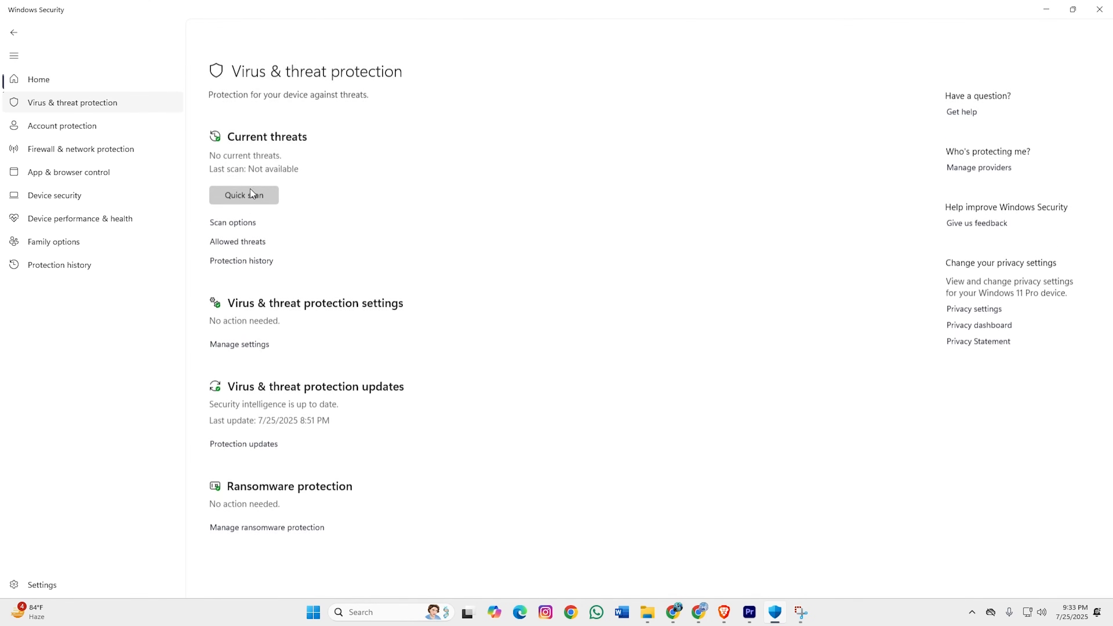
left_click(243, 194)
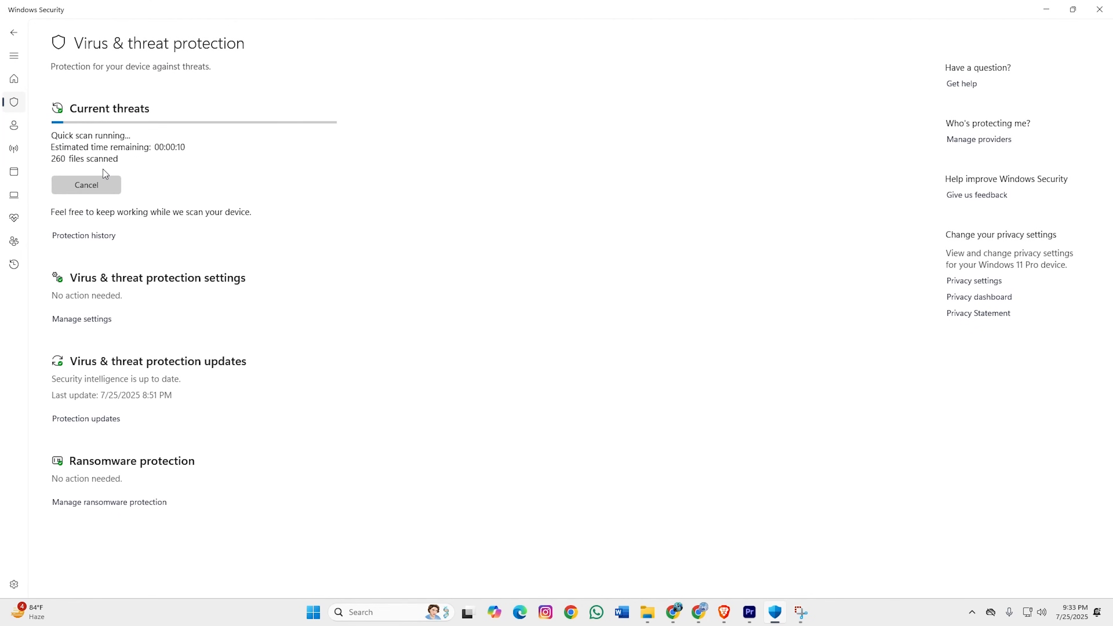
mouse_move(454, 383)
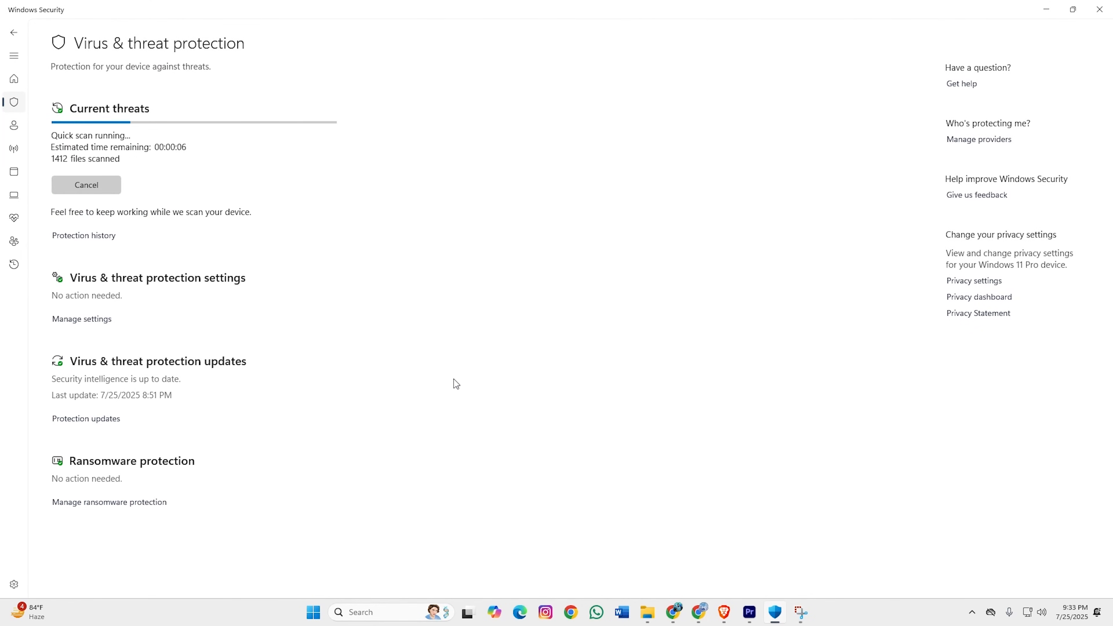
left_click(222, 119)
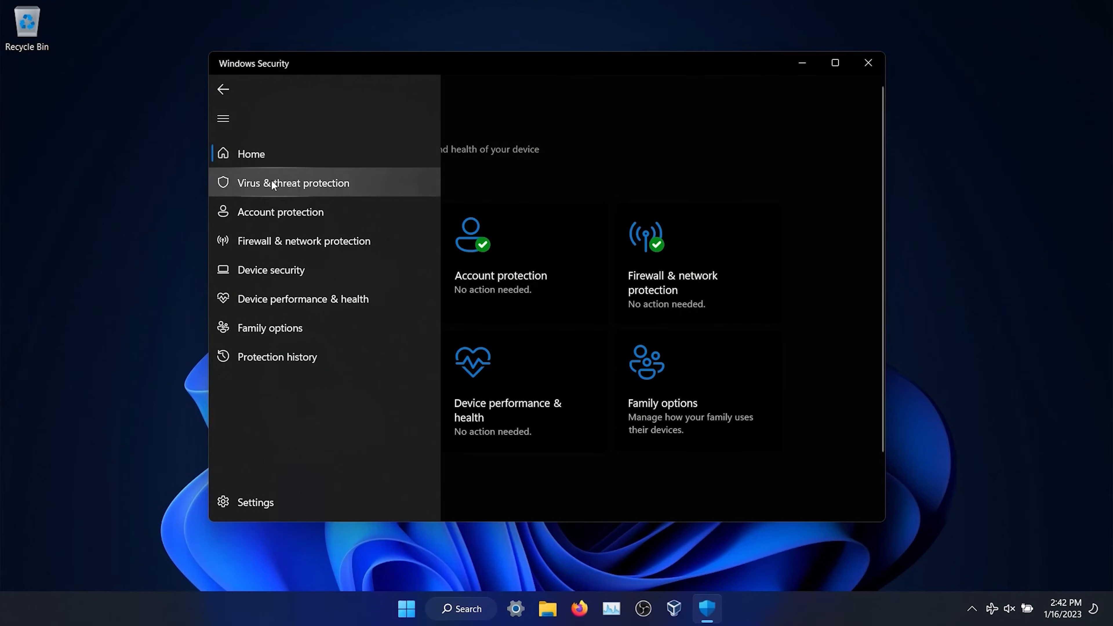
left_click(292, 182)
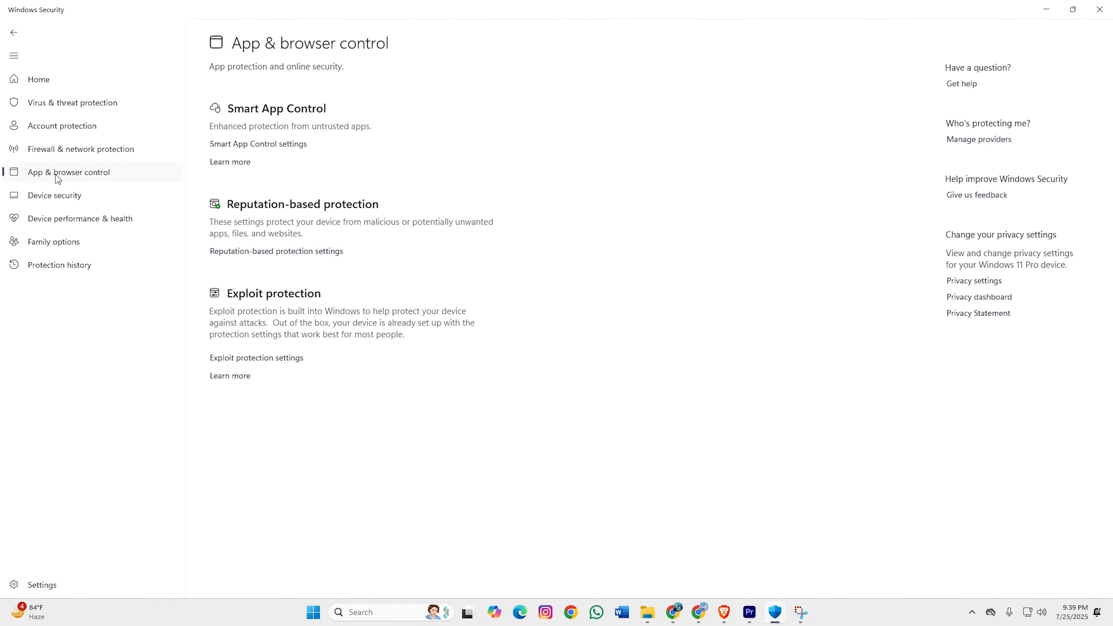
mouse_move(54, 195)
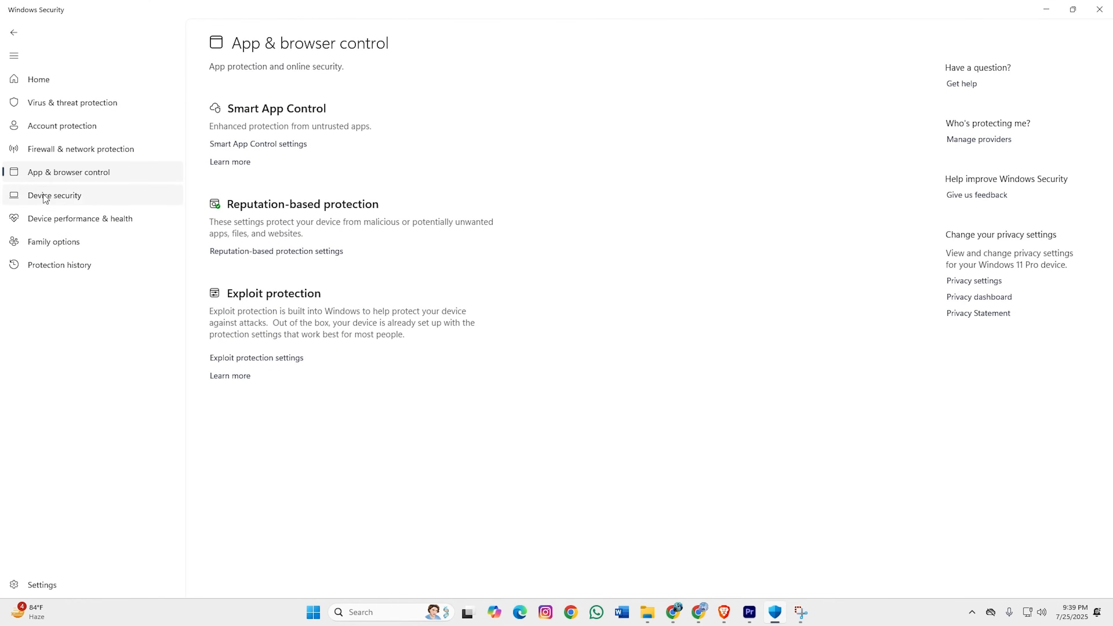
left_click(53, 241)
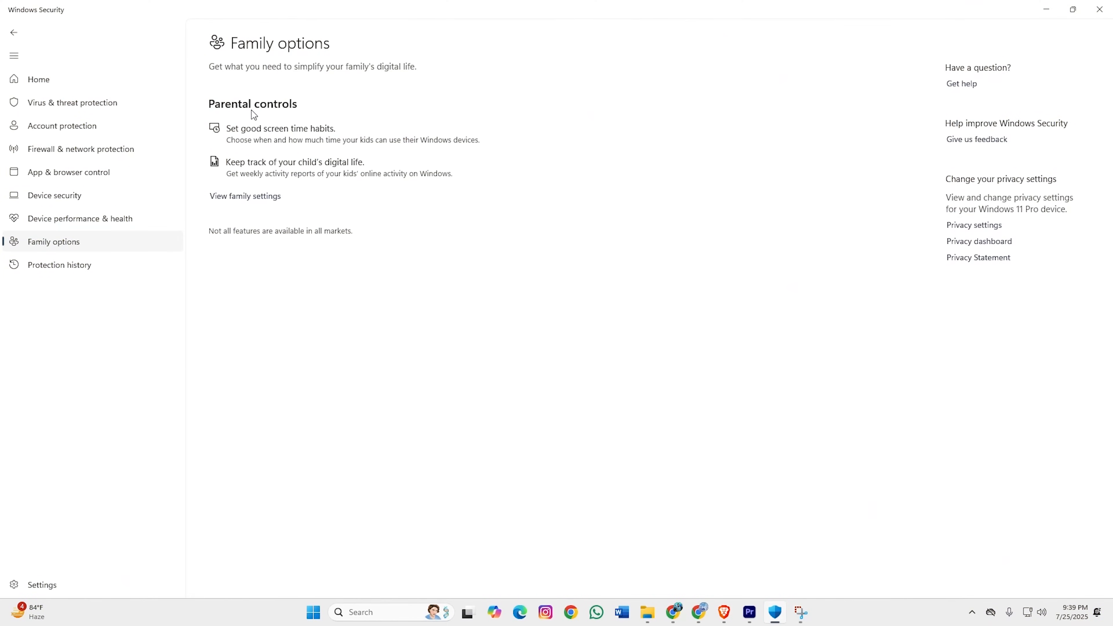